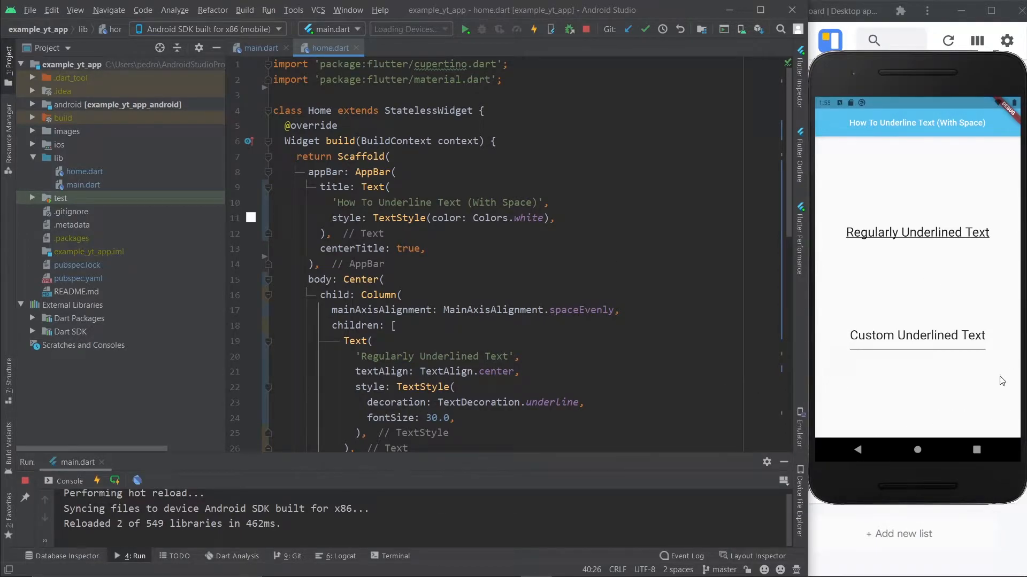
{"action": "mouse_move", "coordinate": [962, 273]}
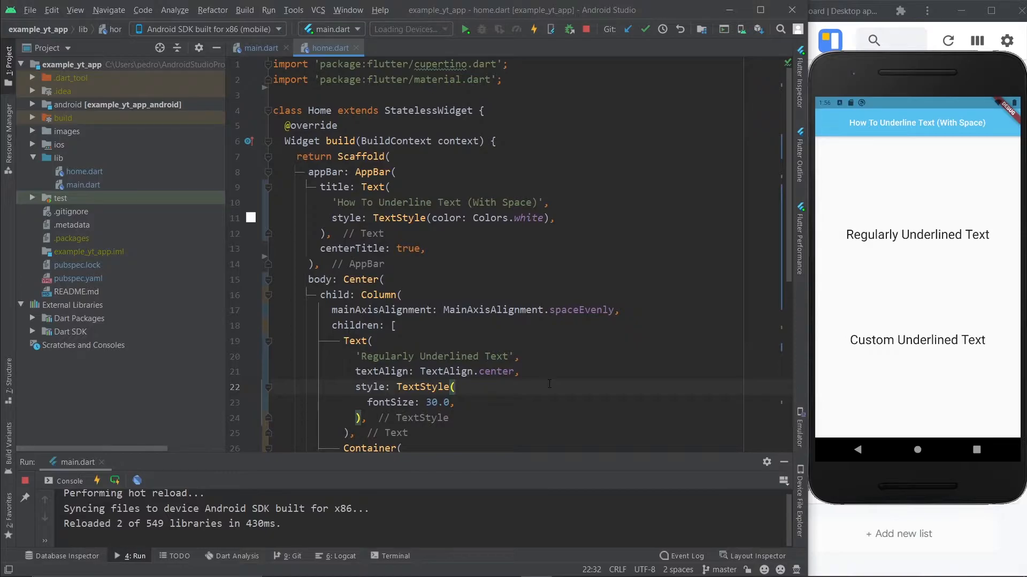
- Add decoration: TextDecoration.underline to the first Text's style so 'Regularly Underlined Text' is underlined
{"action": "key", "text": "enter"}
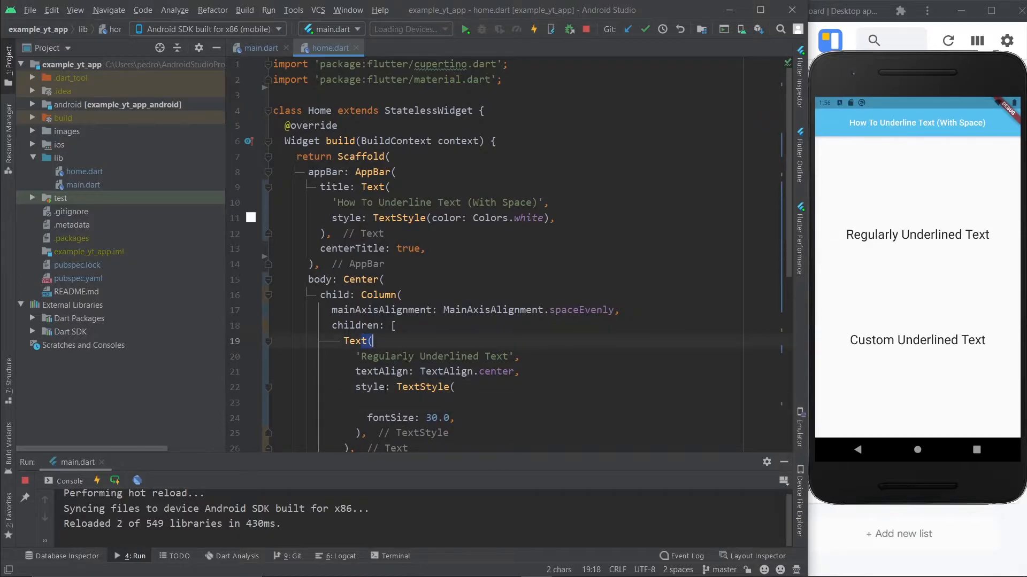
{"action": "double_click", "coordinate": [421, 387]}
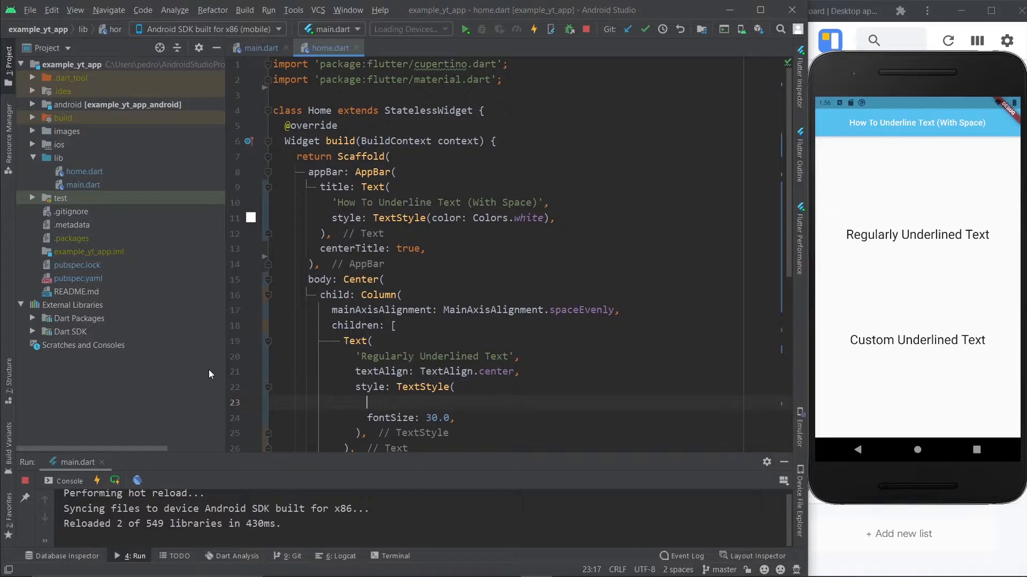
{"action": "type", "text": "decoration: T,"}
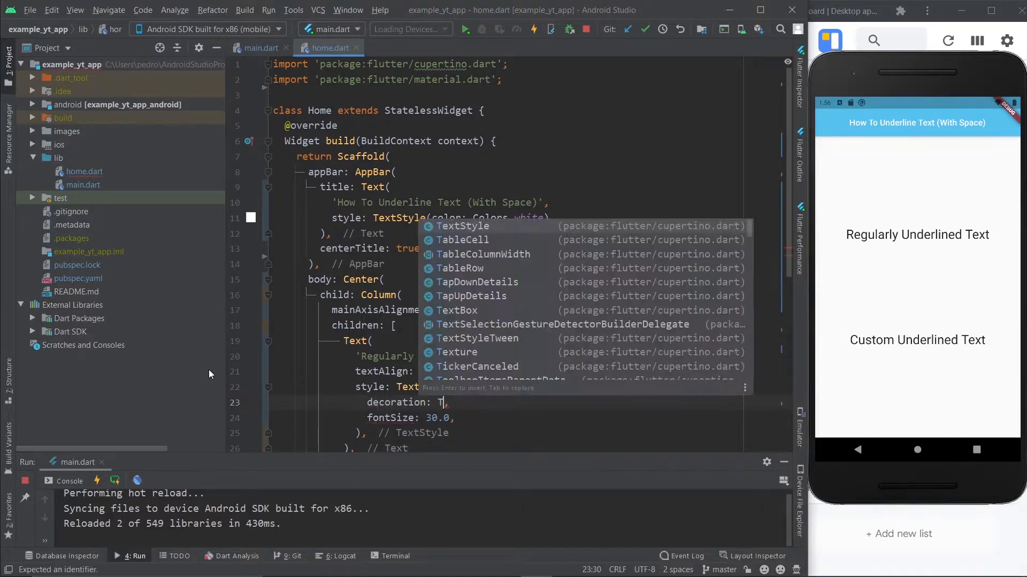
{"action": "type", "text": "extDecoration.underline"}
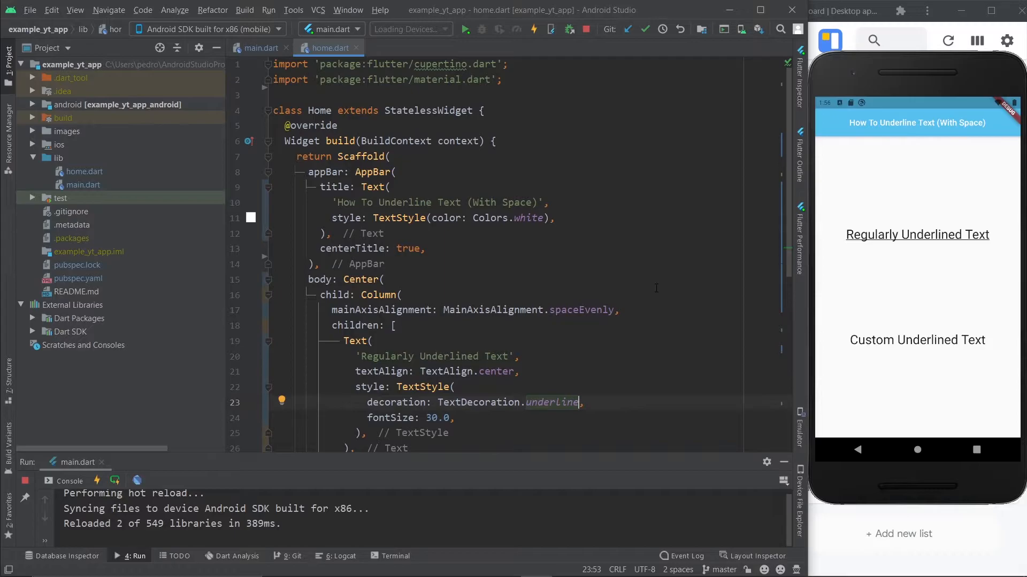
{"action": "scroll", "scroll_direction": "down", "scroll_amount": 3}
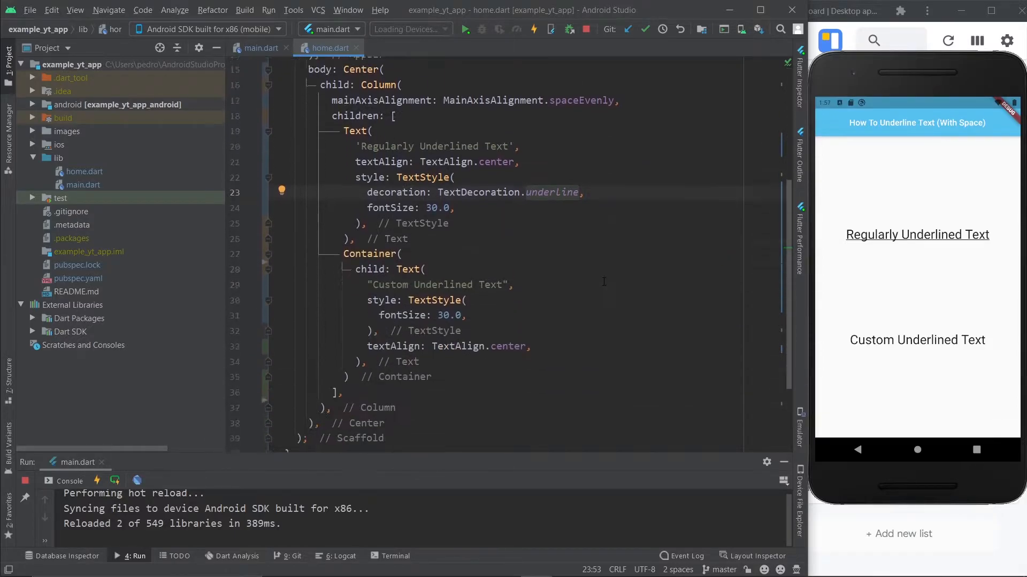
{"action": "scroll", "scroll_direction": "down", "scroll_amount": 3}
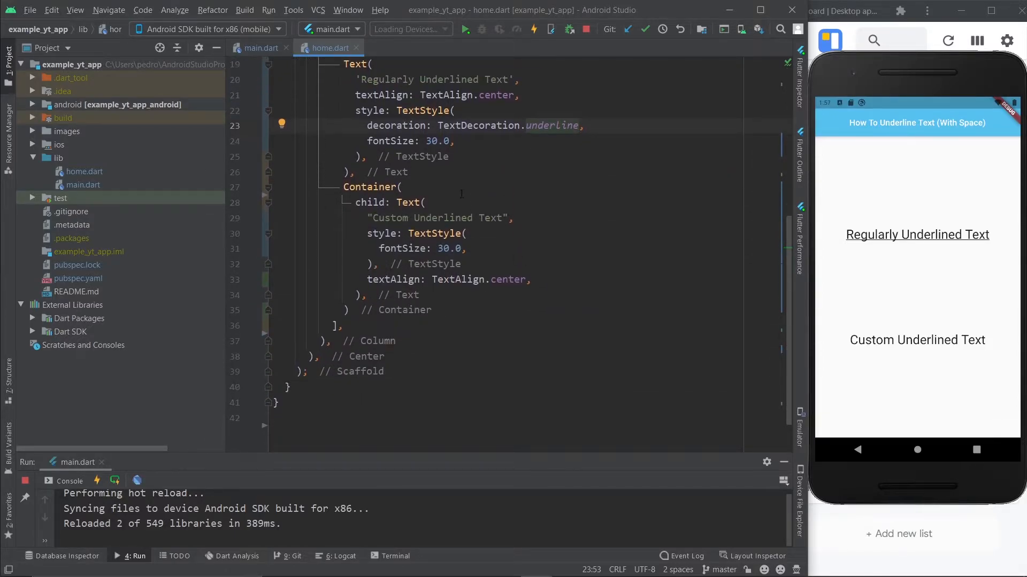
- Give the custom text's Container a BoxDecoration with a border property
{"action": "double_click", "coordinate": [413, 202]}
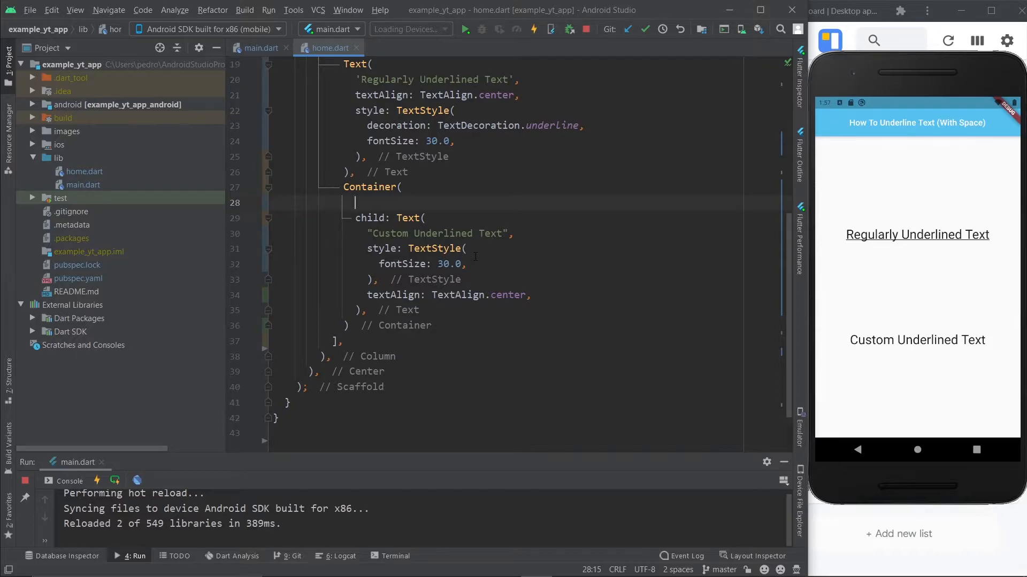
{"action": "type", "text": "de"}
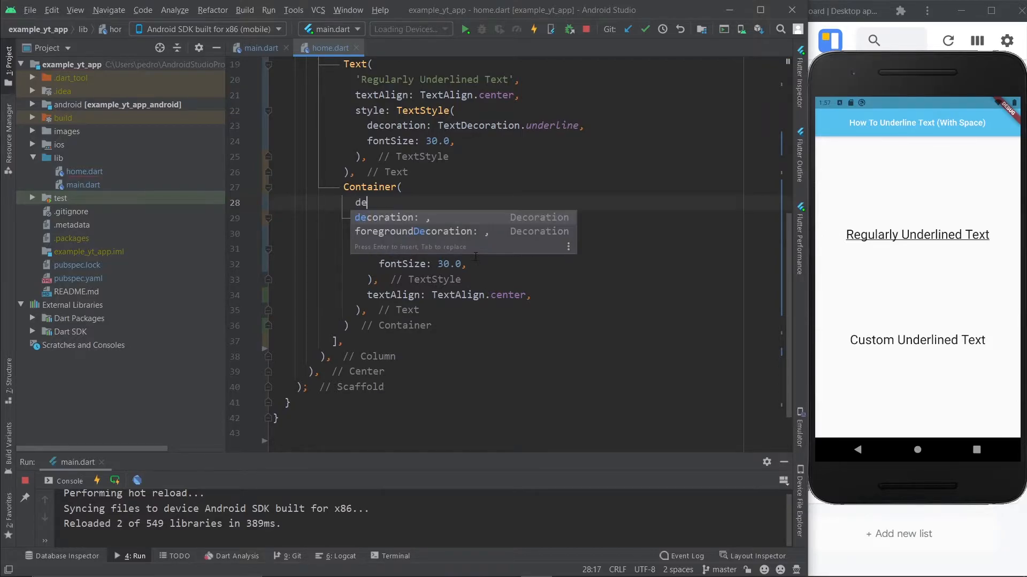
{"action": "type", "text": "decoration: B,"}
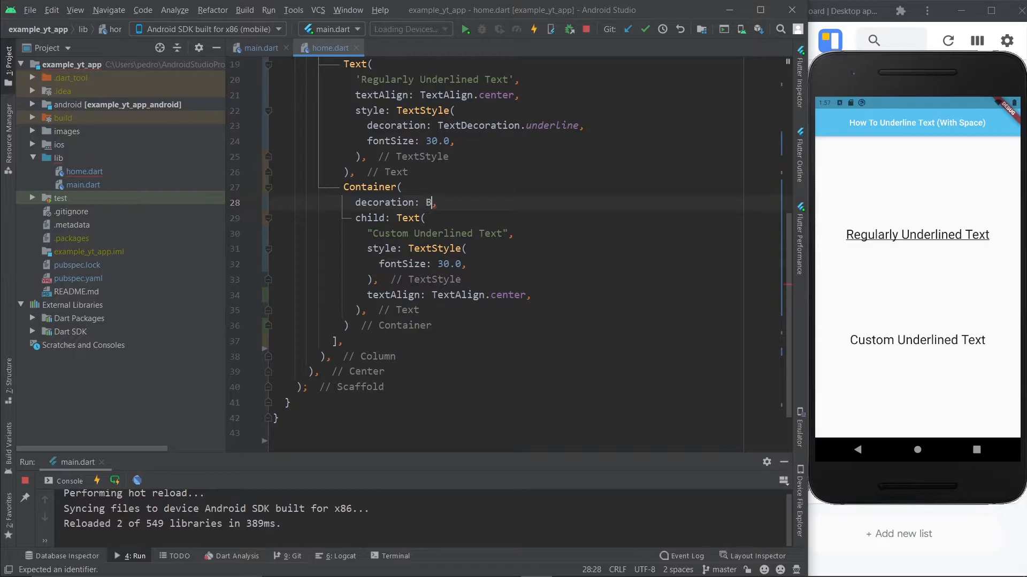
{"action": "type", "text": "oxDecoration()"}
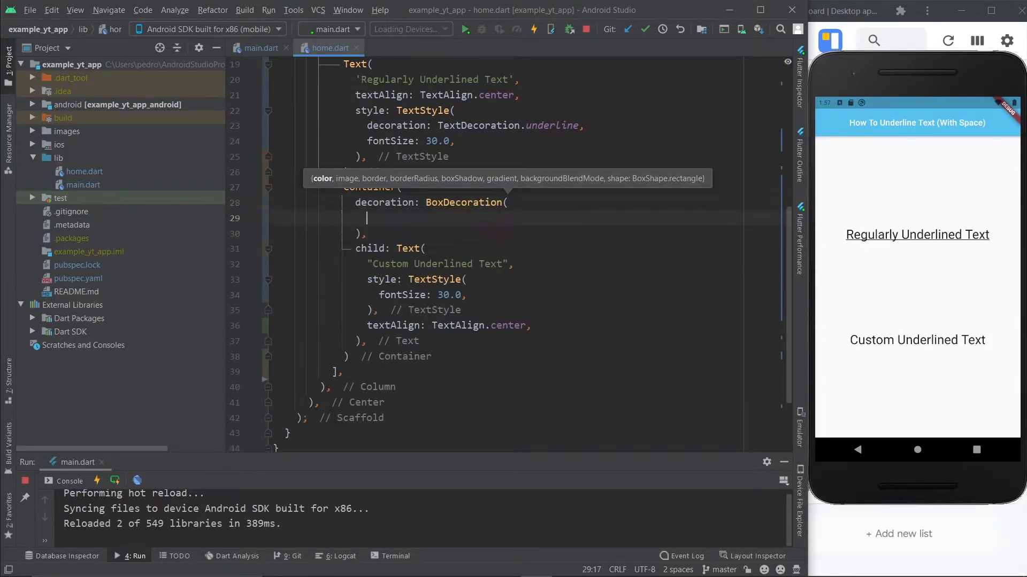
{"action": "type", "text": "b"}
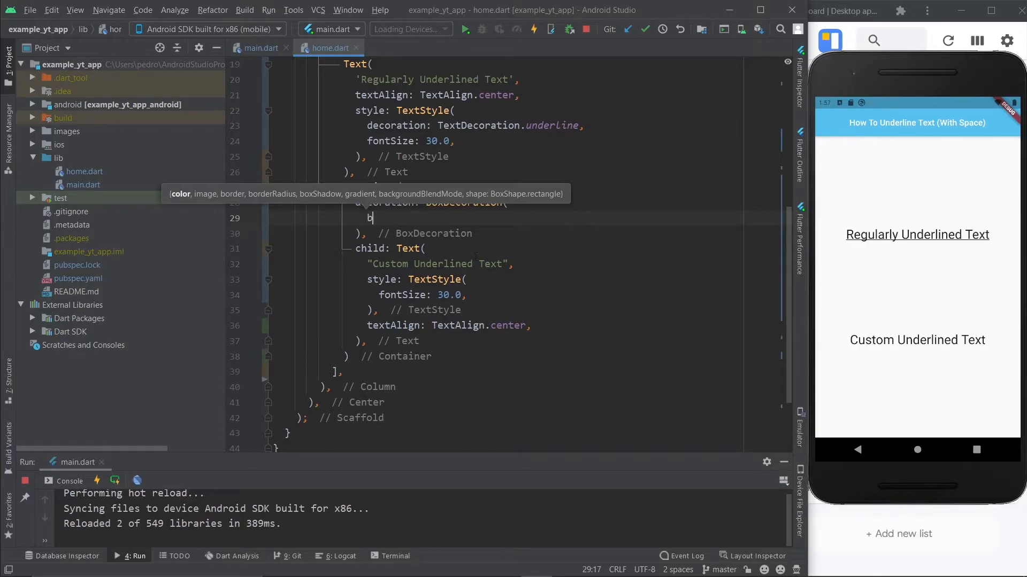
{"action": "type", "text": "order:"}
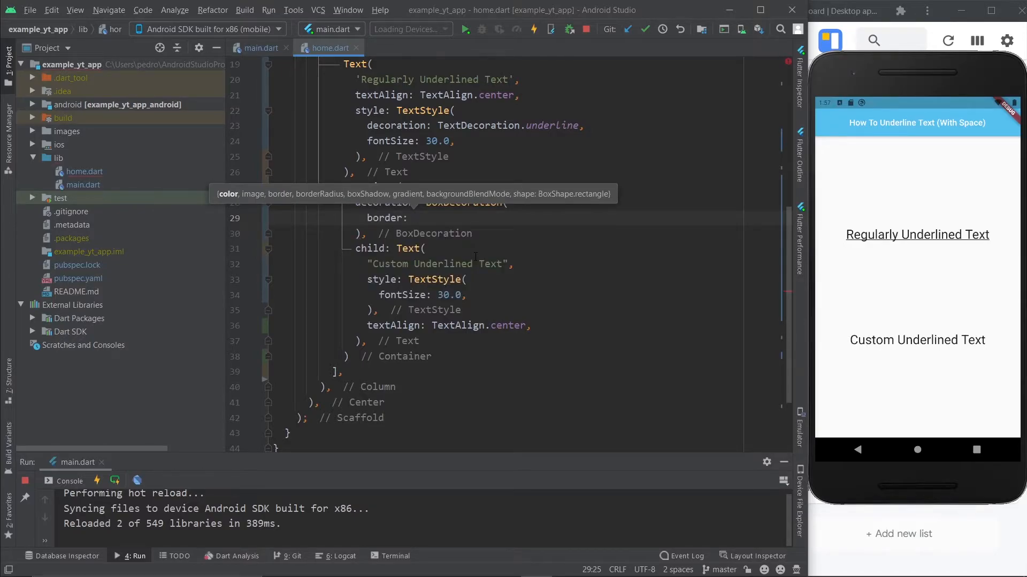
- Define the border as a bottom BorderSide with color Colors.black and width 2.0
{"action": "type", "text": "Border("}
{"action": "type", "text": "bottom:"}
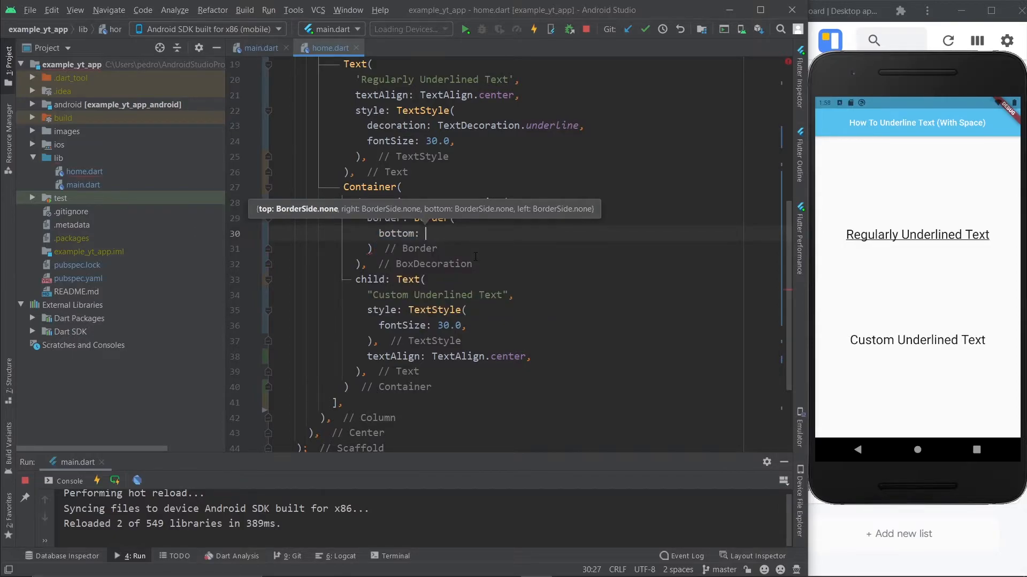
{"action": "type", "text": "BorderSide("}
{"action": "type", "text": "color: C"}
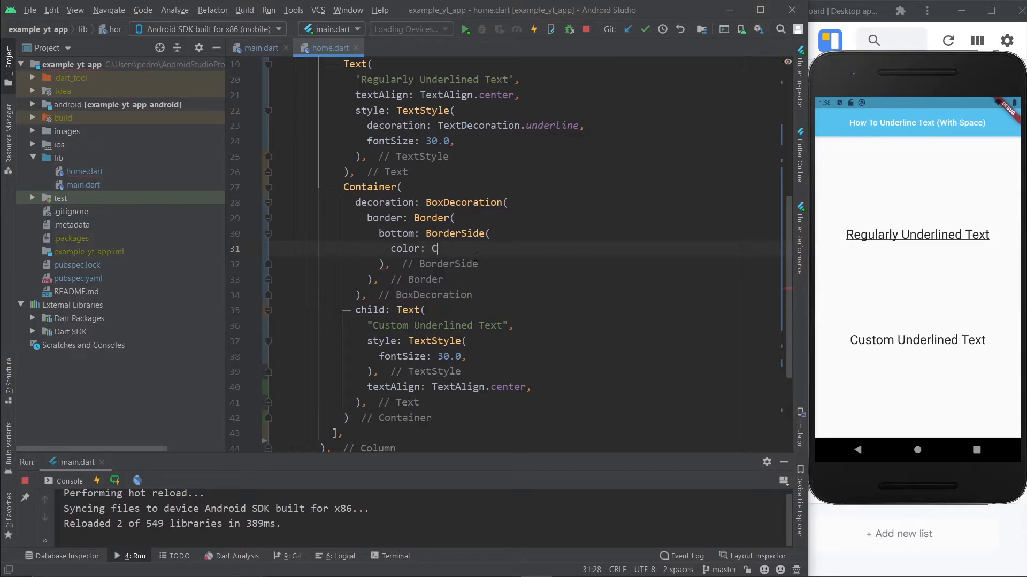
{"action": "type", "text": "olors.black,"}
{"action": "type", "text": "width:"}
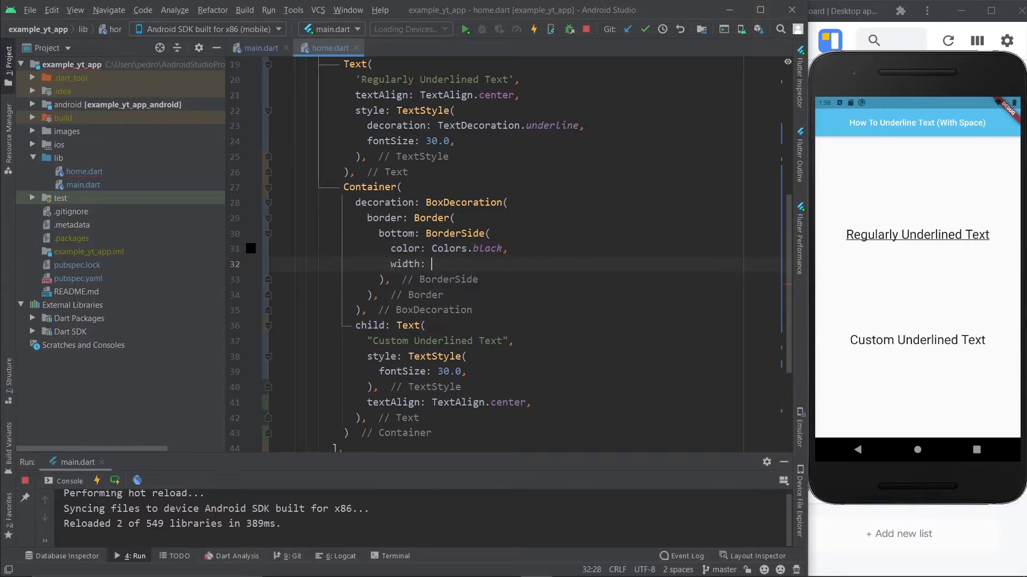
{"action": "type", "text": "2.0,"}
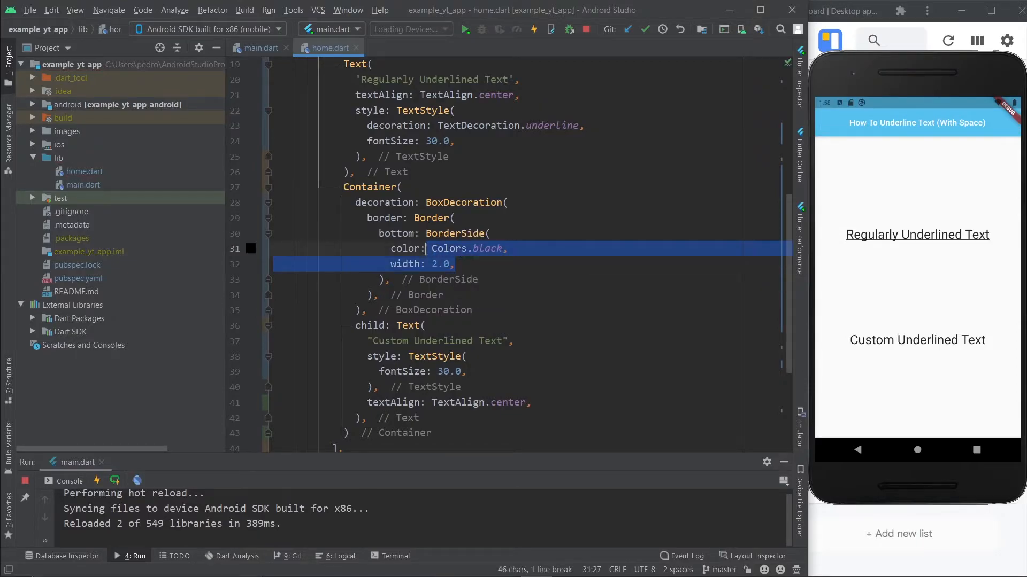
- Hot reload so 'Custom Underlined Text' shows its black bottom-border line in the app
{"action": "left_click", "coordinate": [465, 279]}
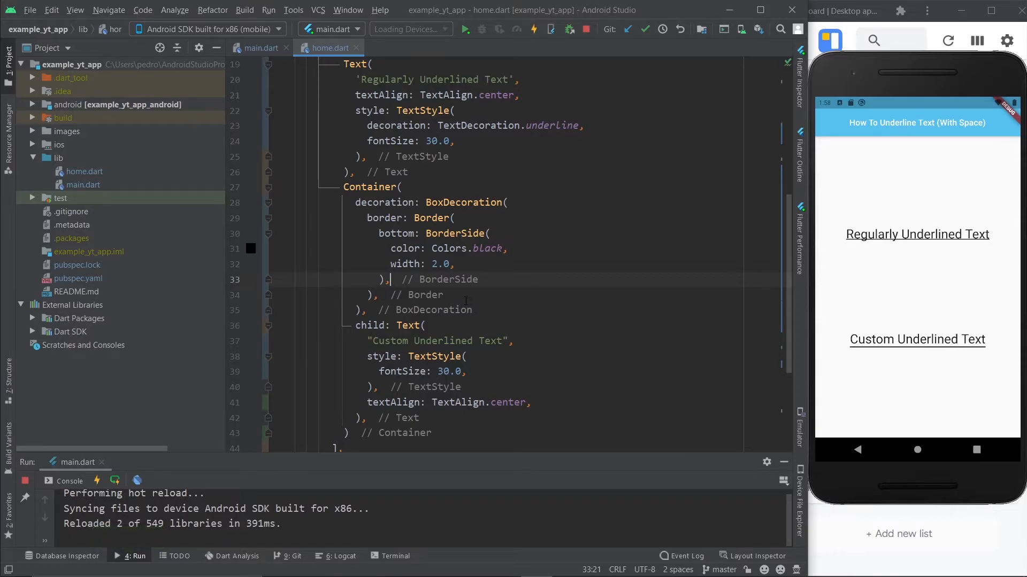
{"action": "mouse_move", "coordinate": [906, 134]}
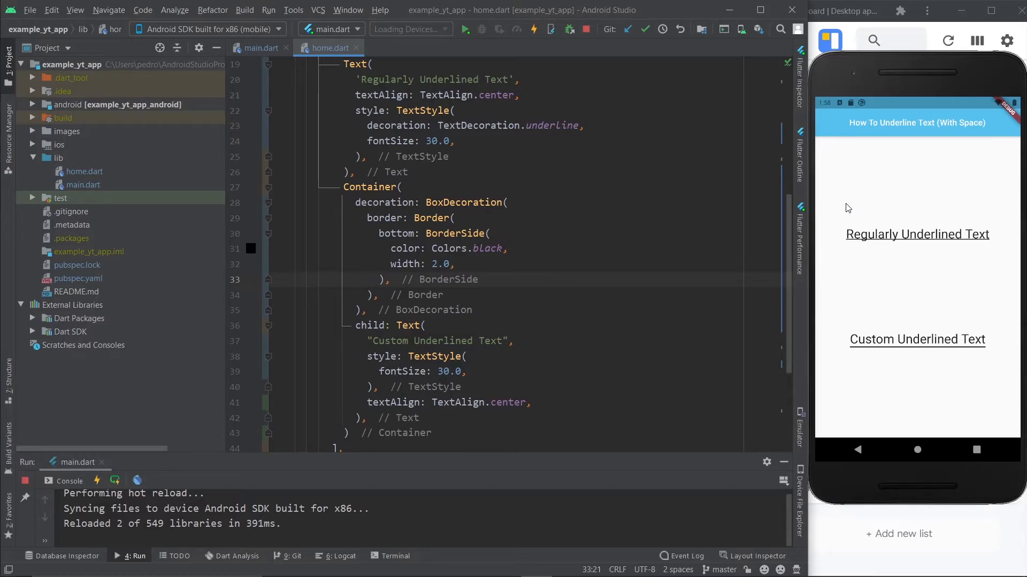
{"action": "mouse_move", "coordinate": [994, 391]}
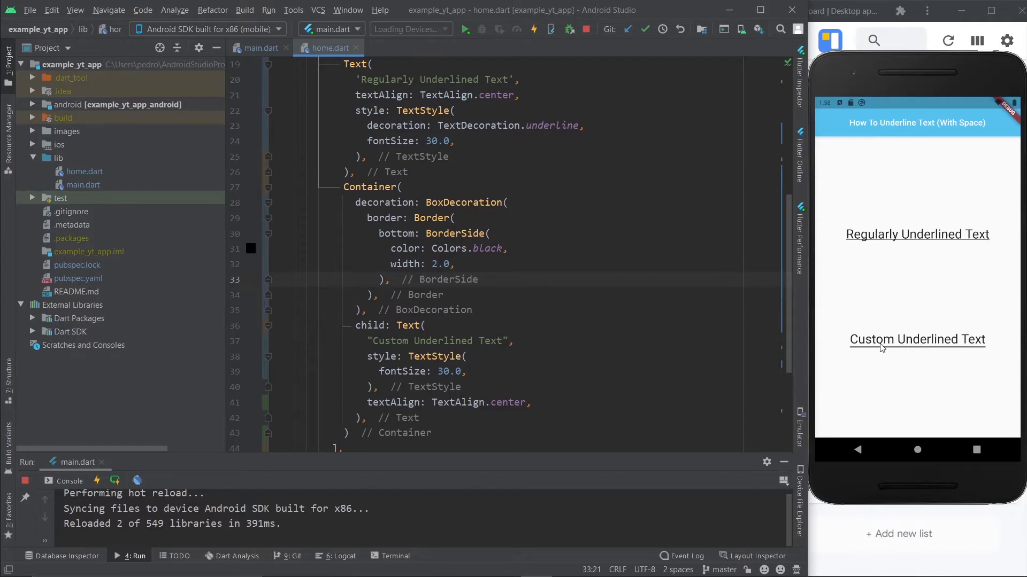
{"action": "mouse_move", "coordinate": [889, 364]}
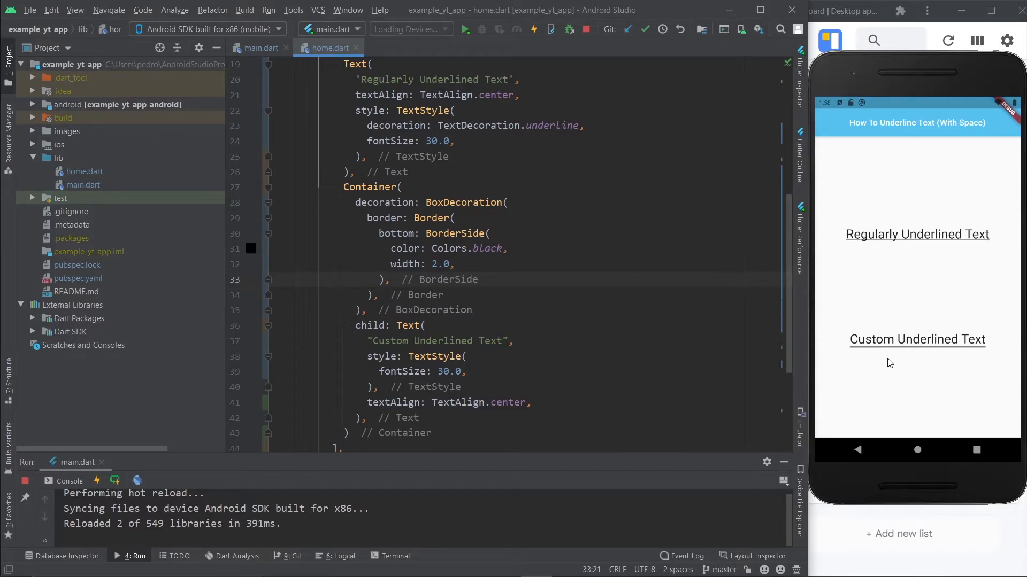
{"action": "left_click", "coordinate": [404, 186]}
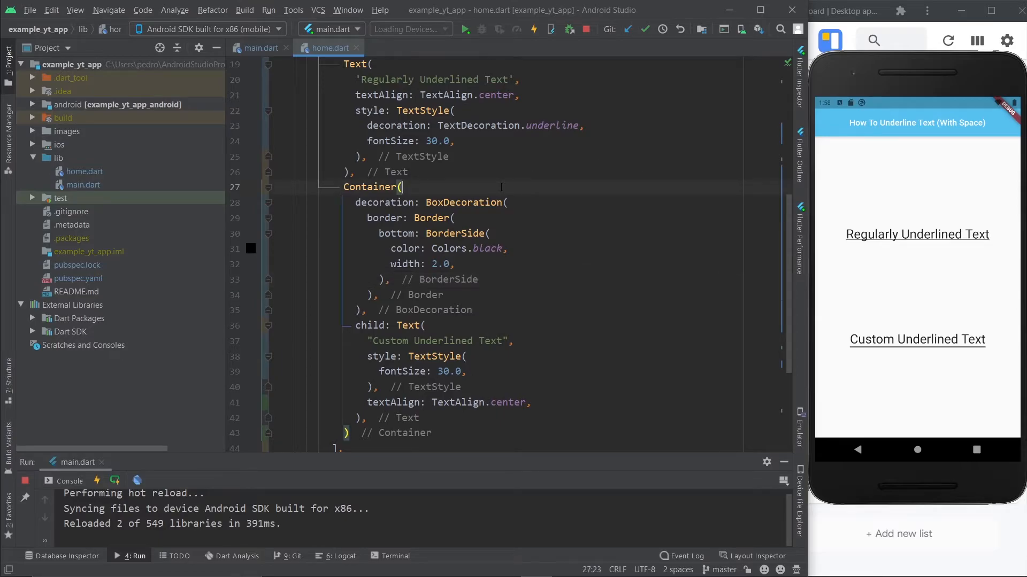
- Add padding: EdgeInsets.only(bottom: 13.0) to the Container so the line sits below the text
{"action": "type", "text": "padding: EdgeInsets.,"}
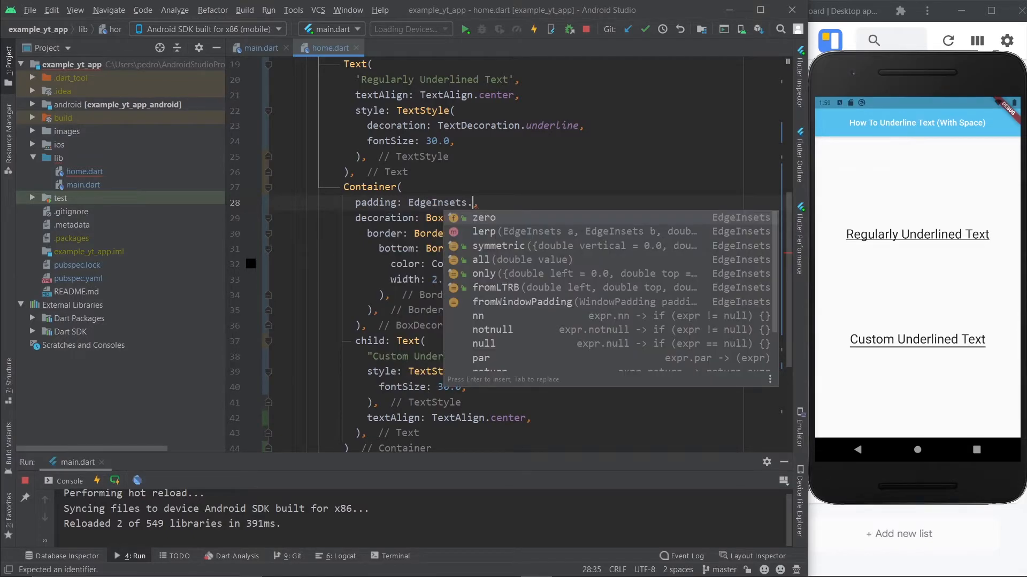
{"action": "type", "text": "only("}
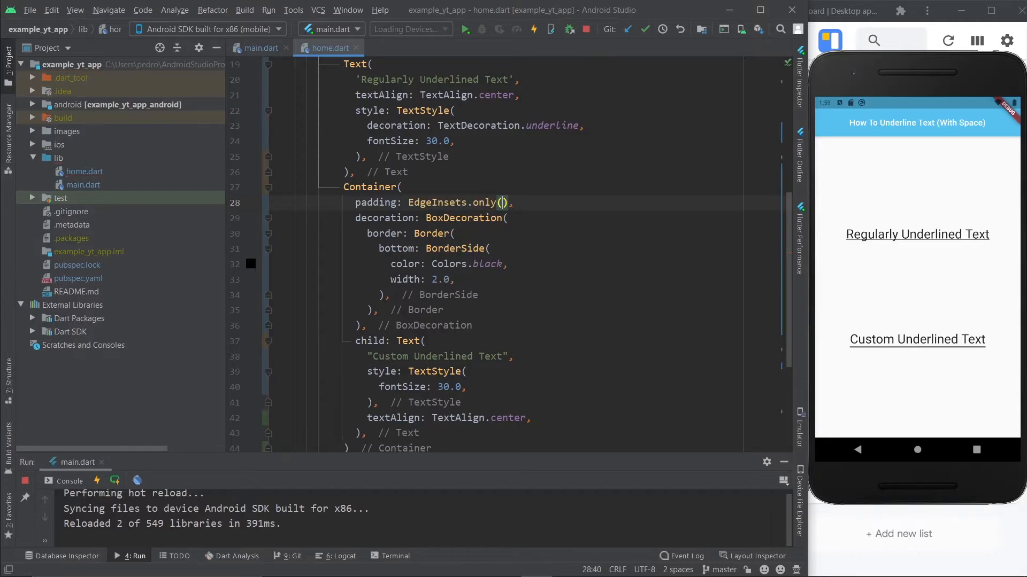
{"action": "left_click", "coordinate": [502, 203]}
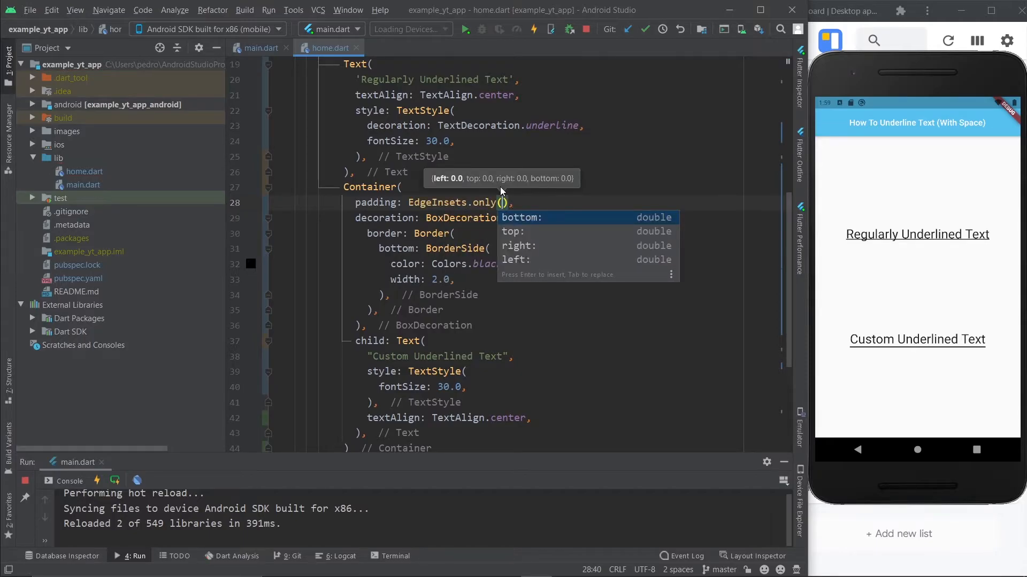
{"action": "type", "text": "bottom: 13.0"}
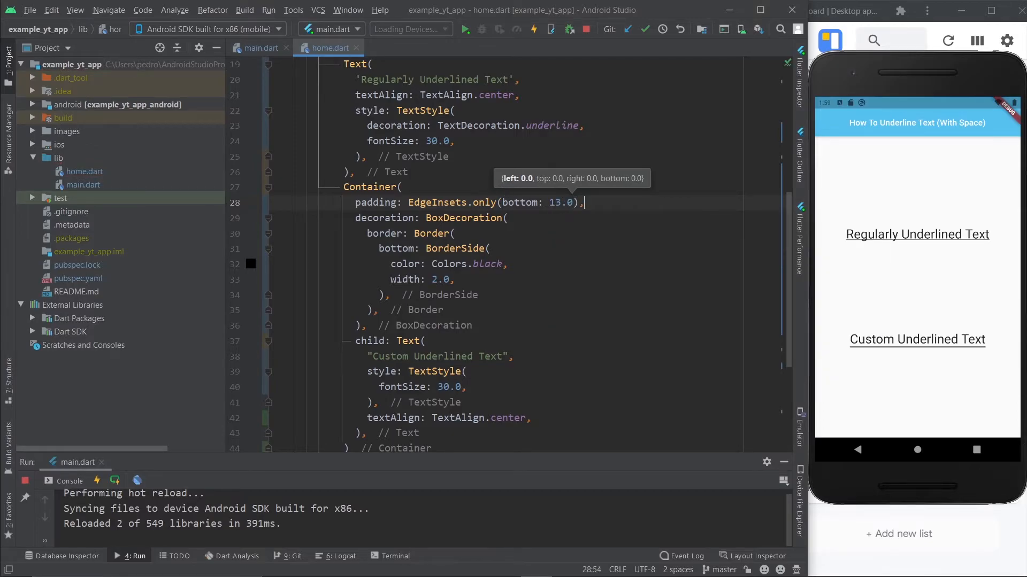
{"action": "left_click", "coordinate": [532, 29]}
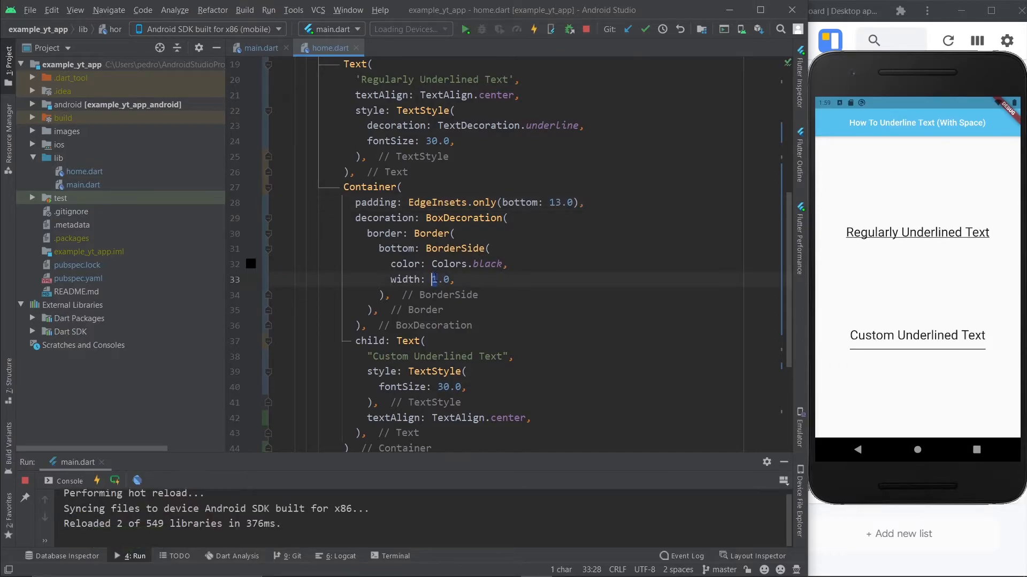
{"action": "type", "text": "8"}
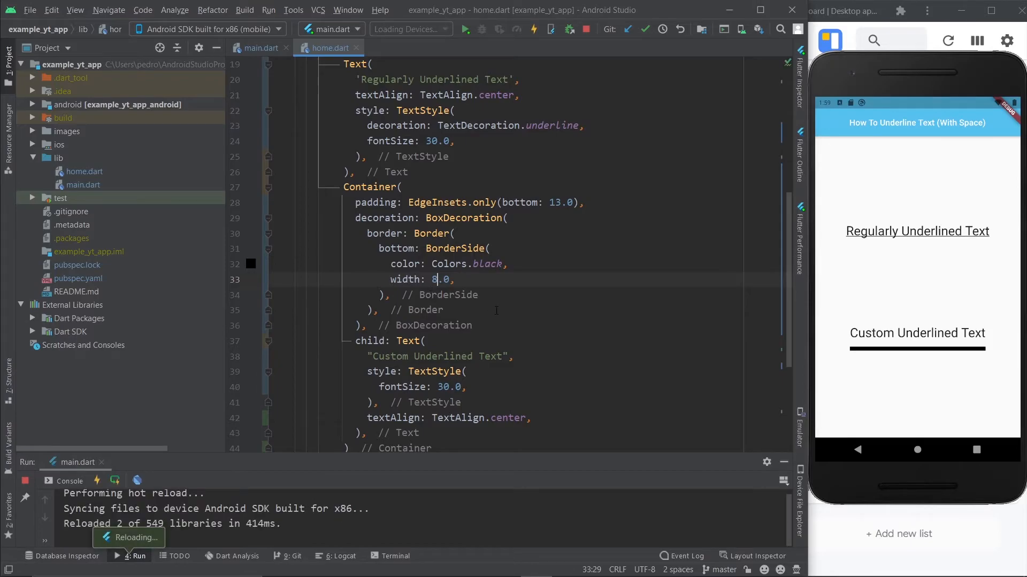
{"action": "type", "text": "2"}
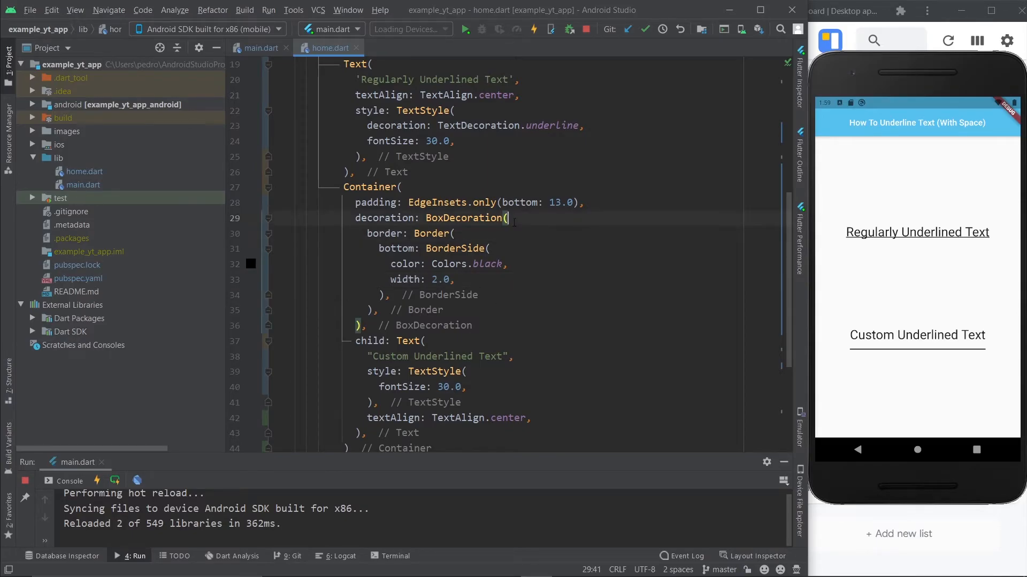
- Adjust the border color entry, then start closing Android Studio to bring up Confirm Exit
{"action": "type", "text": "color: Co"}
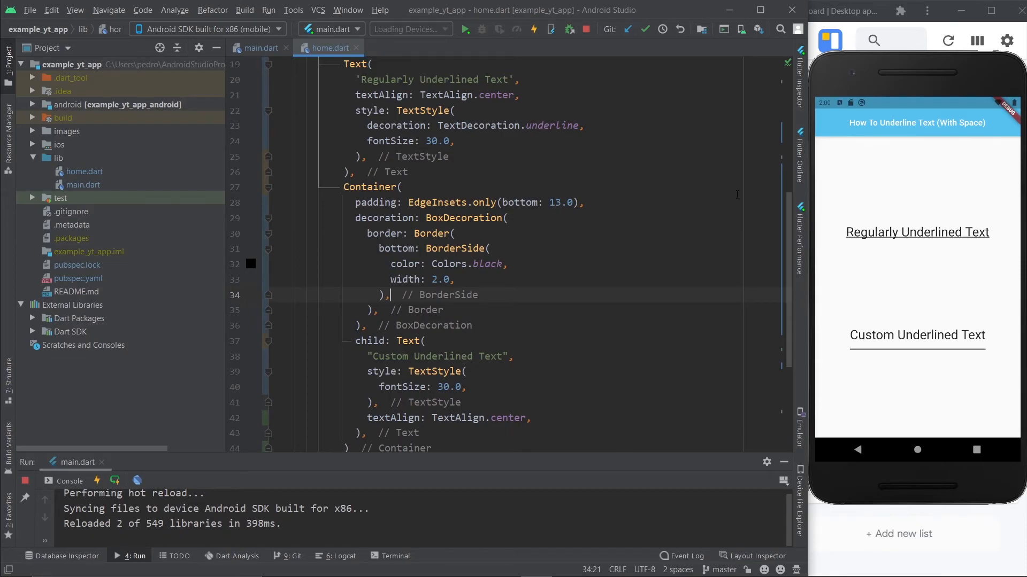
{"action": "left_click", "coordinate": [791, 10]}
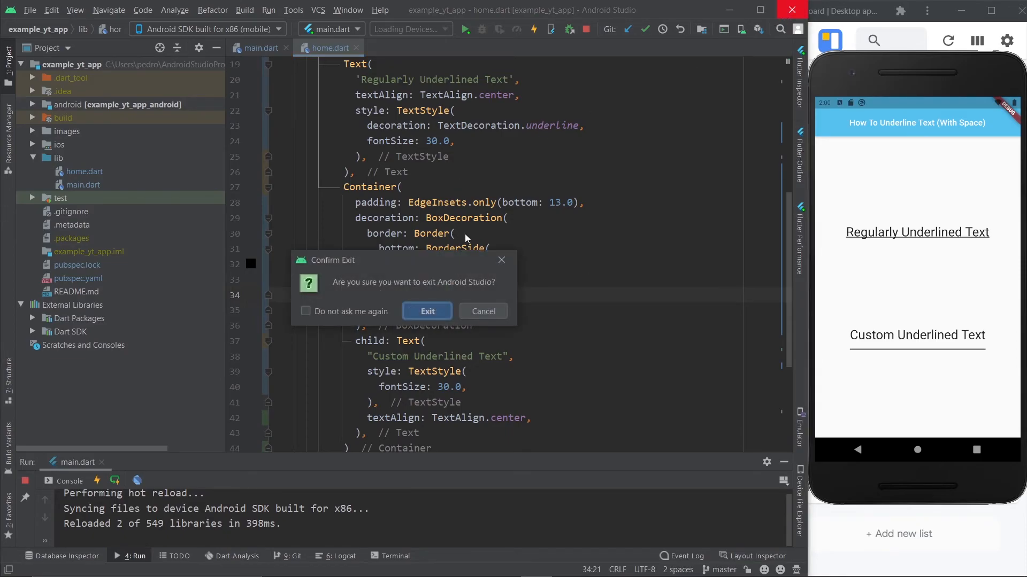